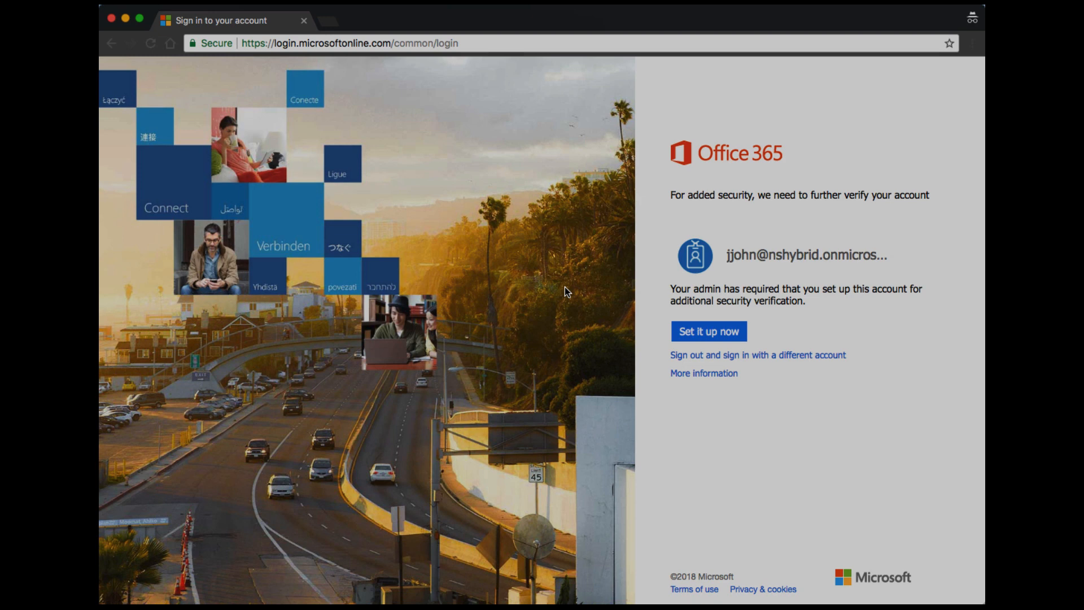
Begin additional security verification setup and select Mobile app as the contact method
click(707, 331)
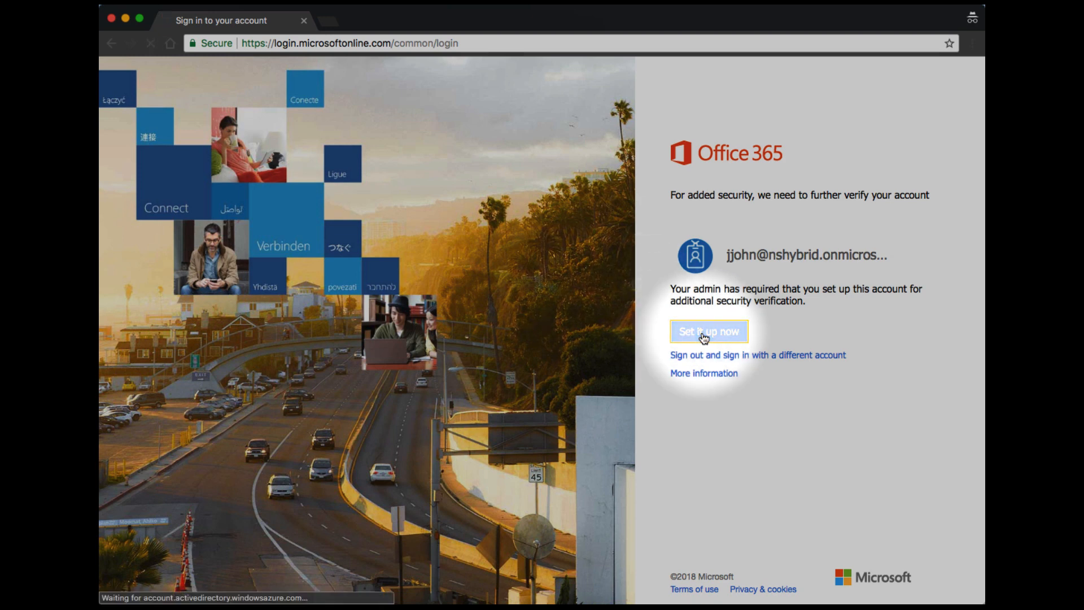
click(707, 331)
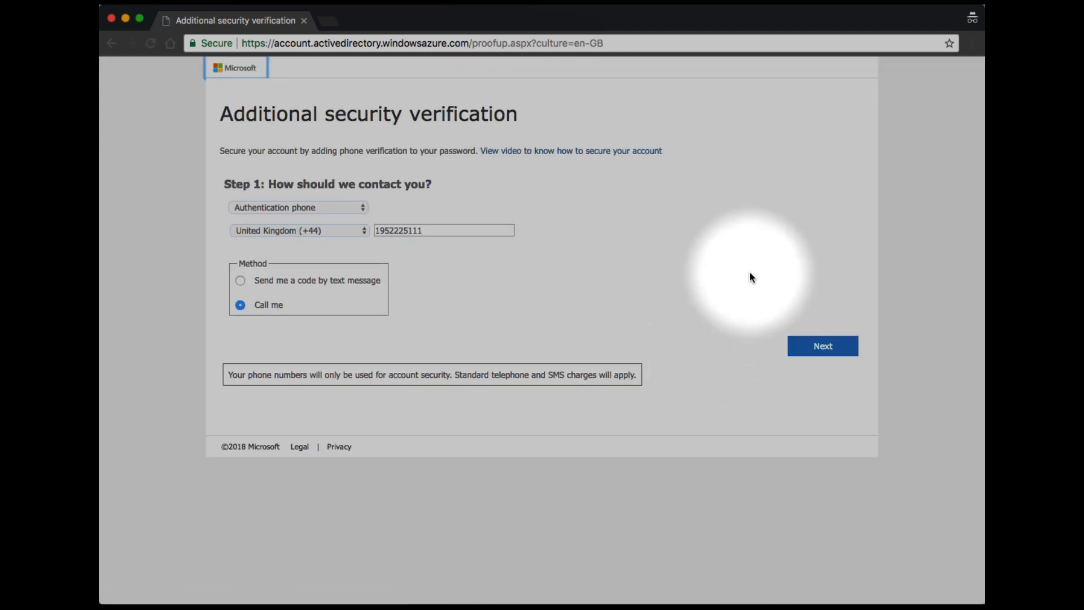
mouse_move(300, 202)
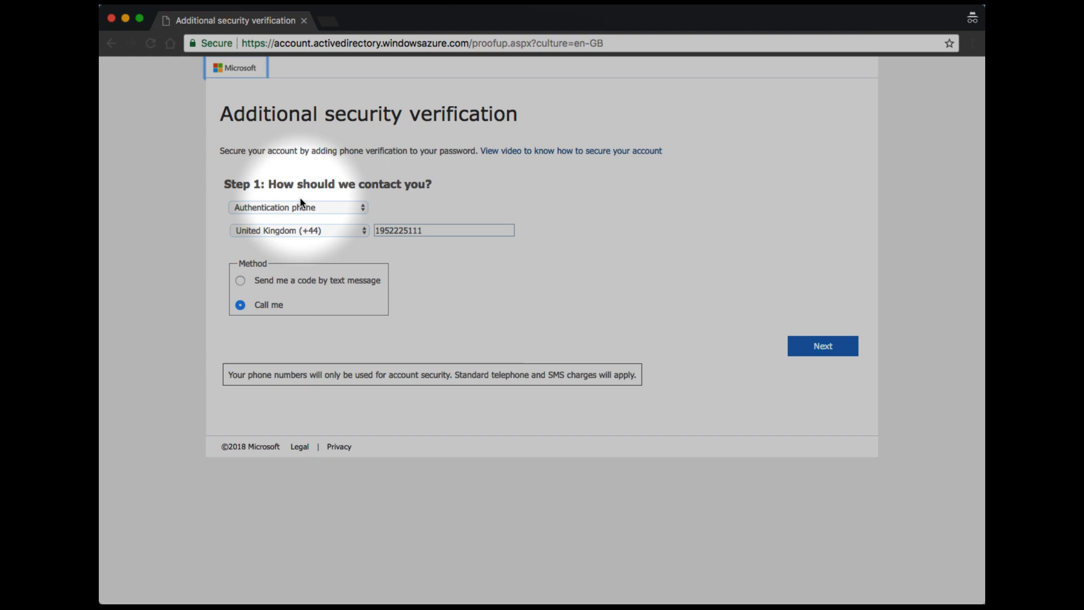
click(297, 207)
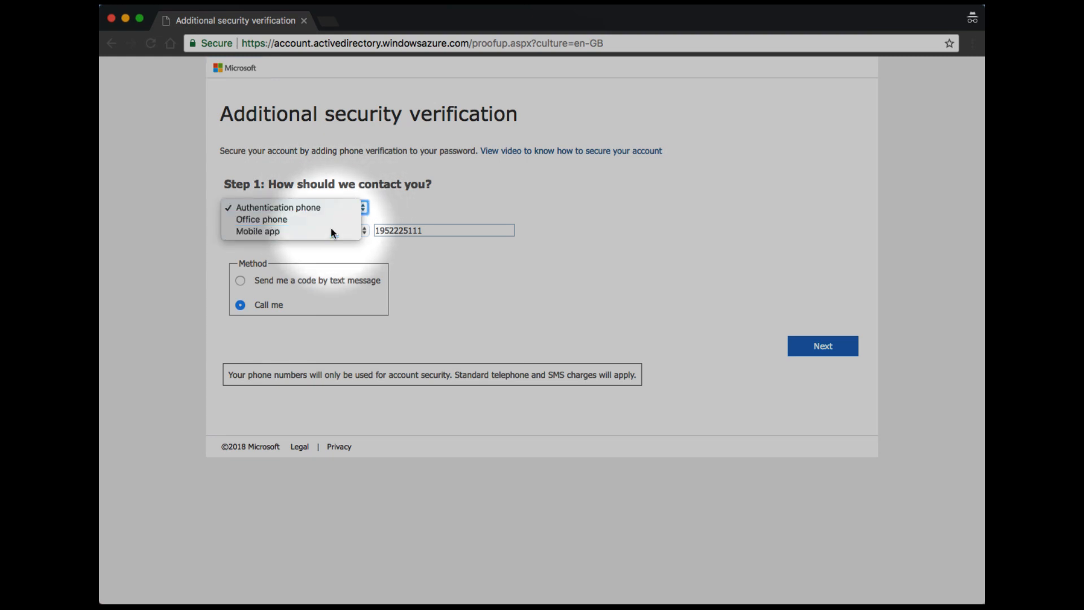
click(257, 231)
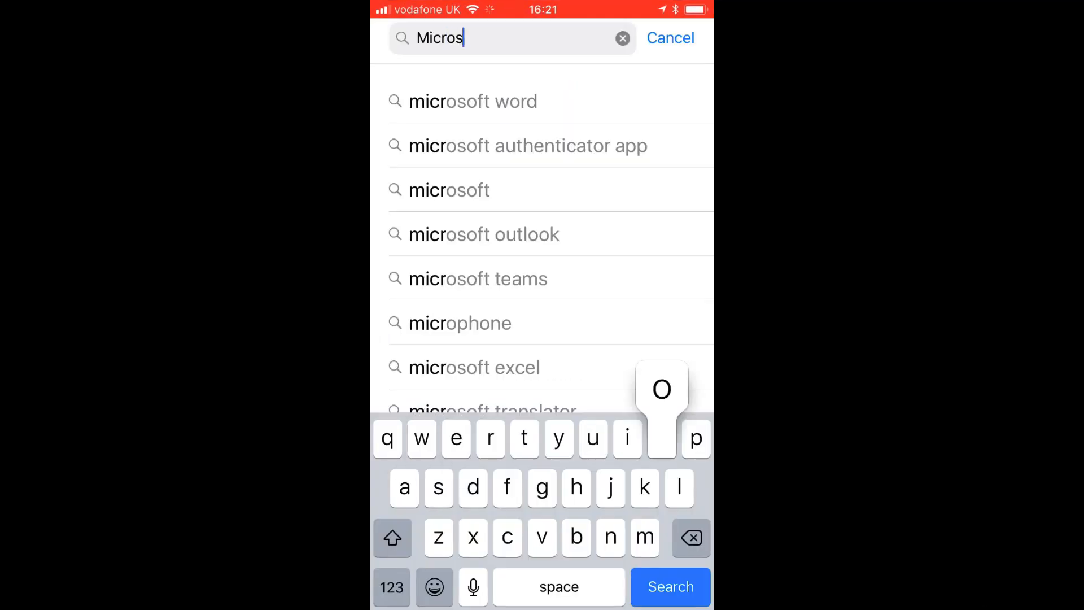
Install Microsoft Authenticator from the App Store and launch it
click(528, 146)
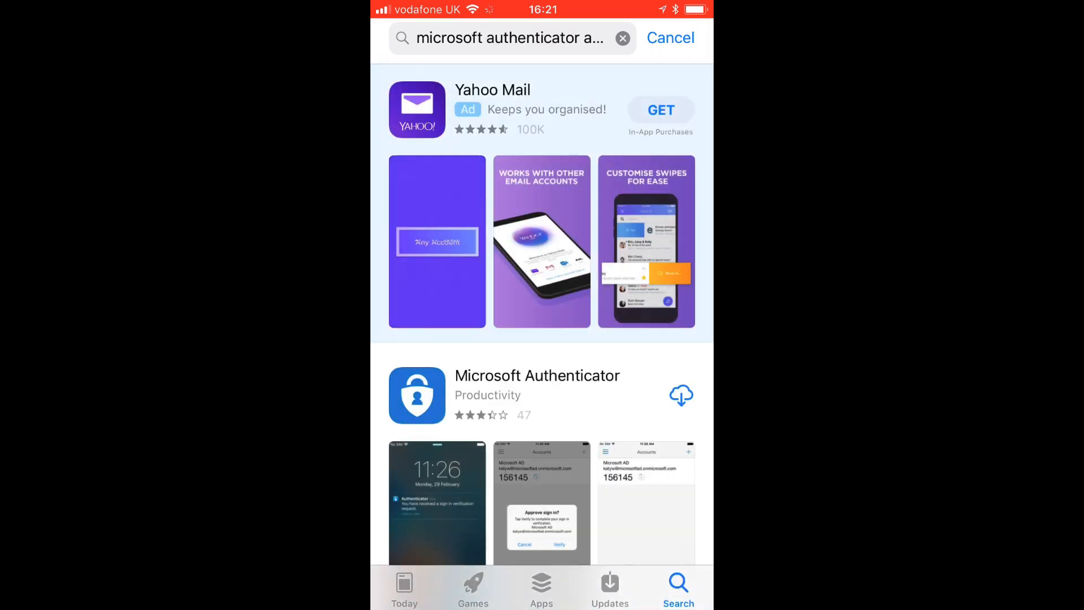
click(536, 375)
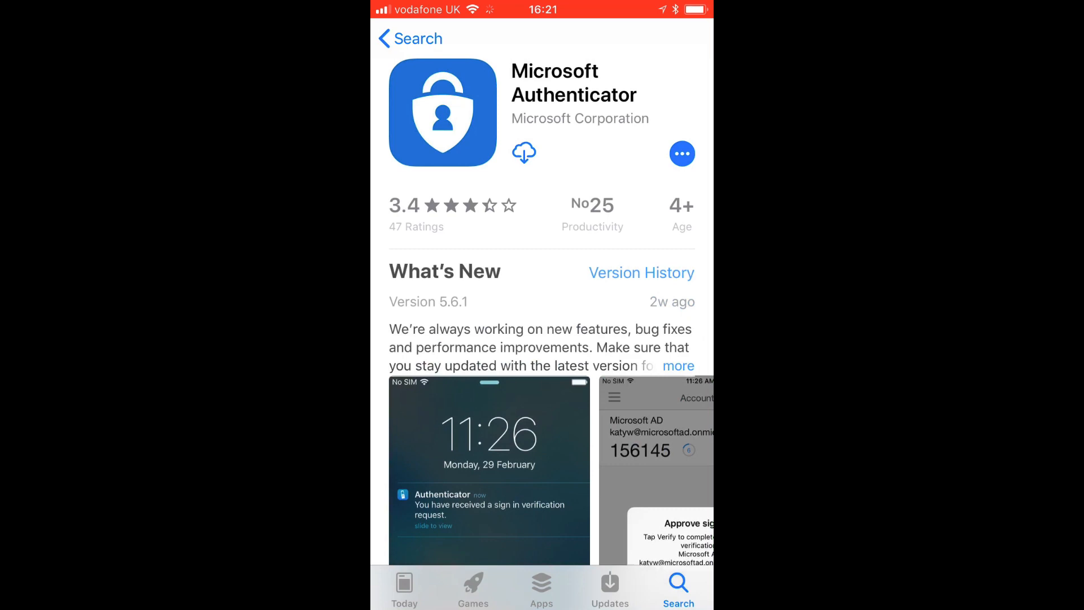
click(523, 153)
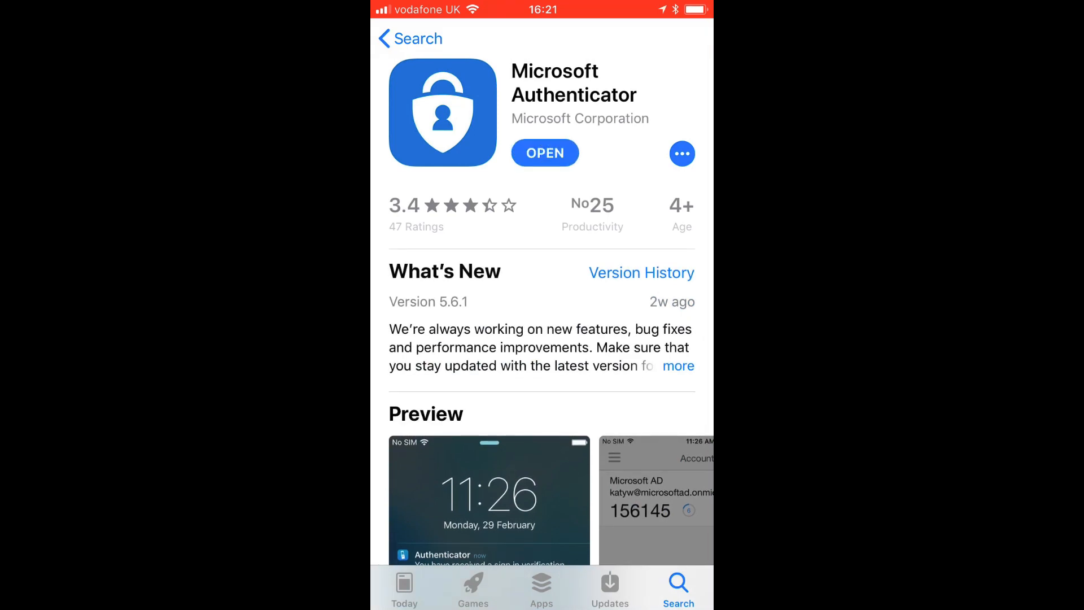
click(544, 152)
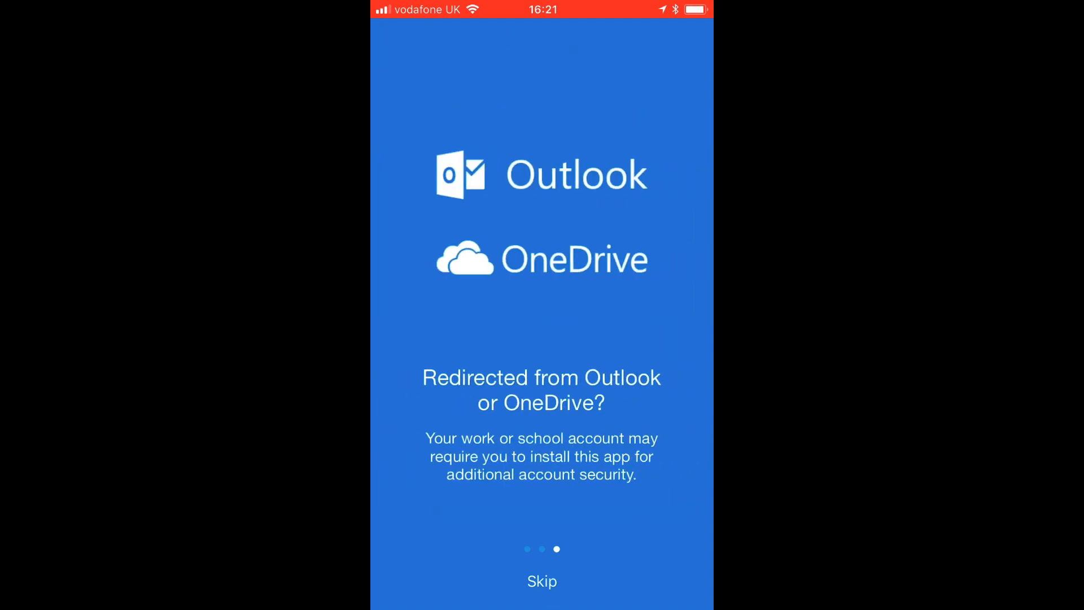
Add a work or school account with camera allowed, and choose Receive notifications for verification
click(540, 580)
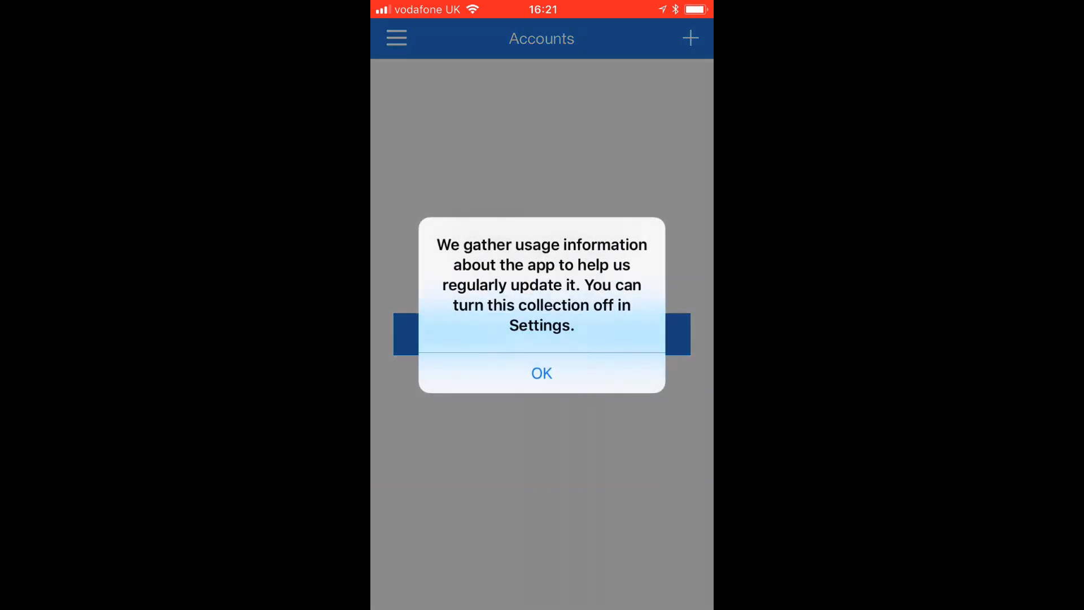
click(540, 373)
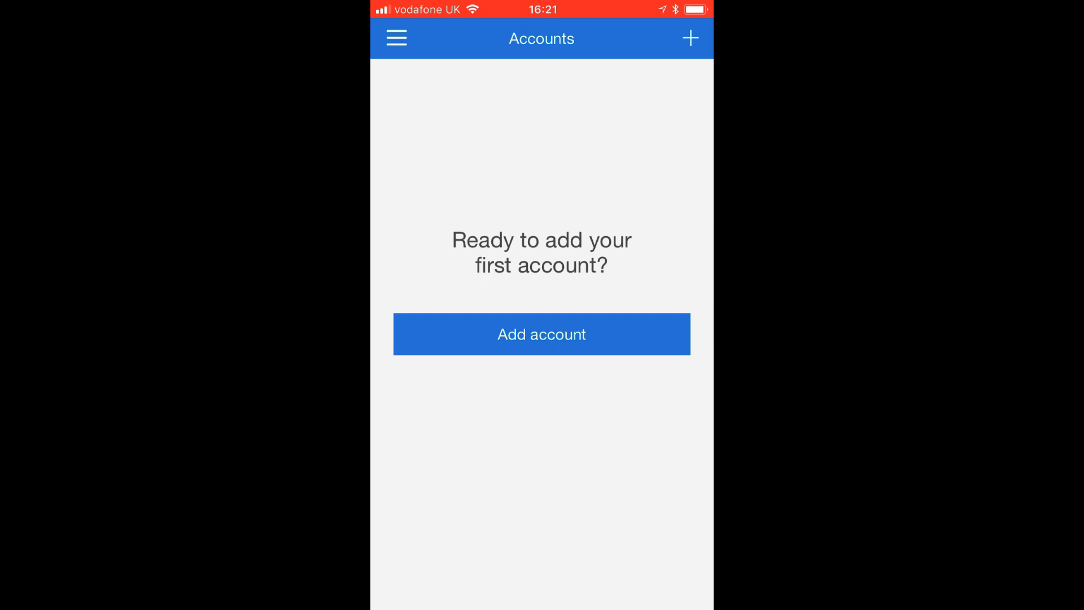
click(541, 334)
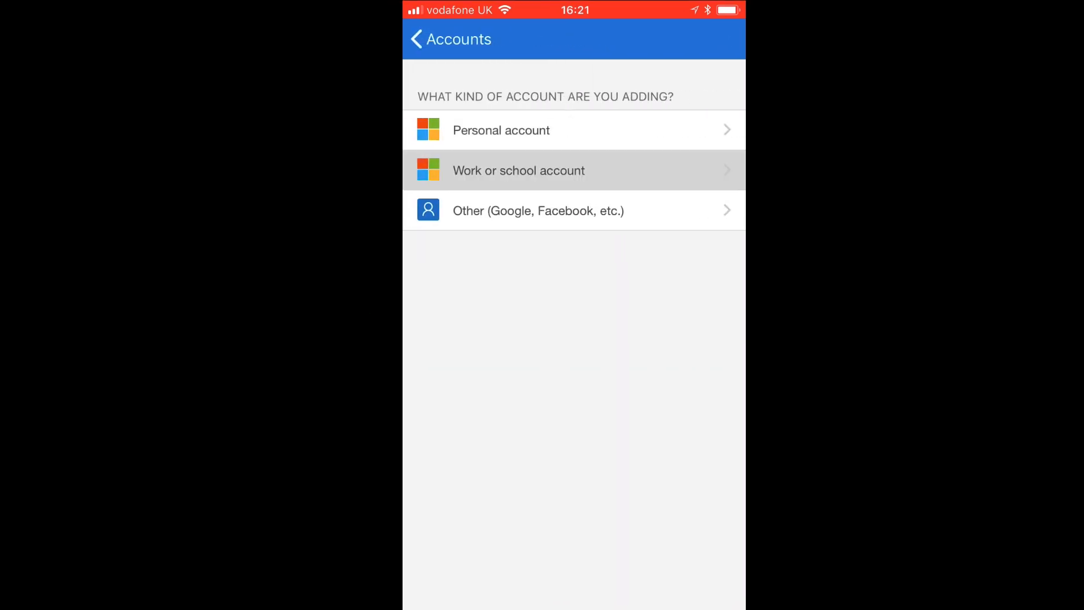
click(573, 171)
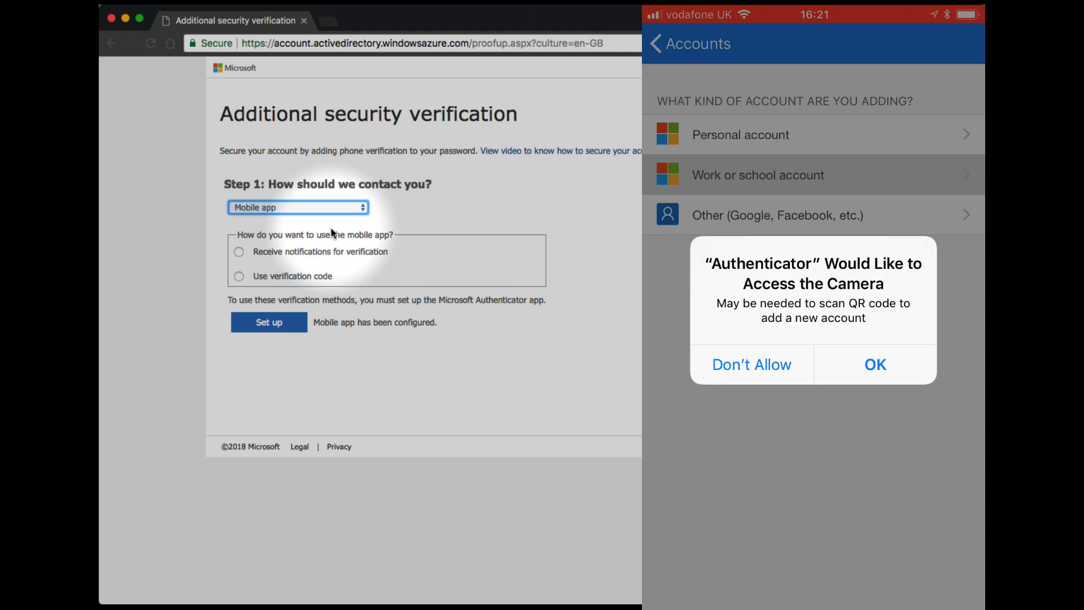
click(874, 364)
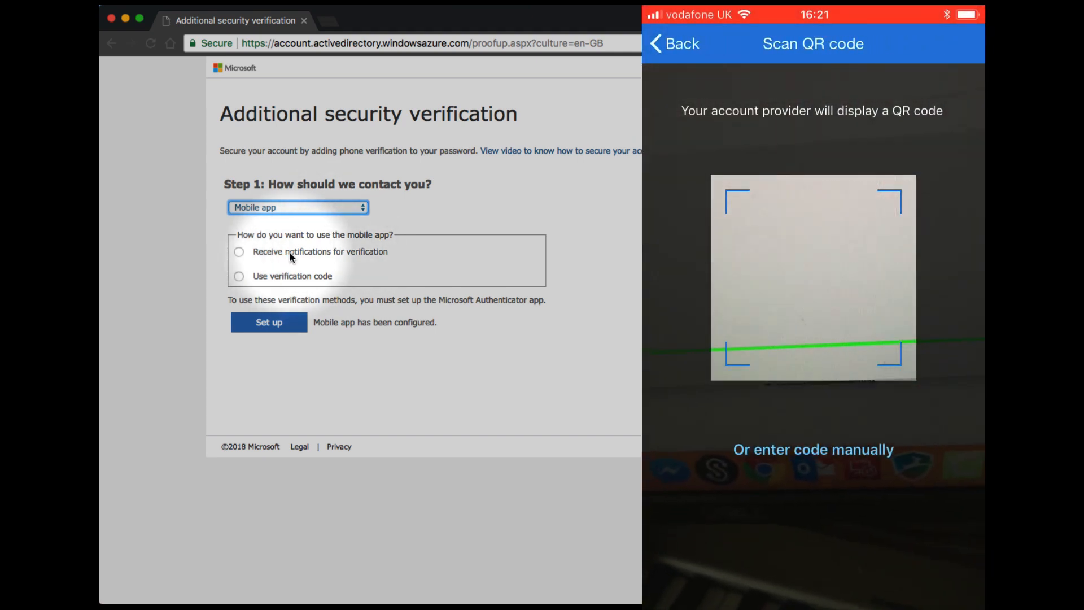
click(238, 250)
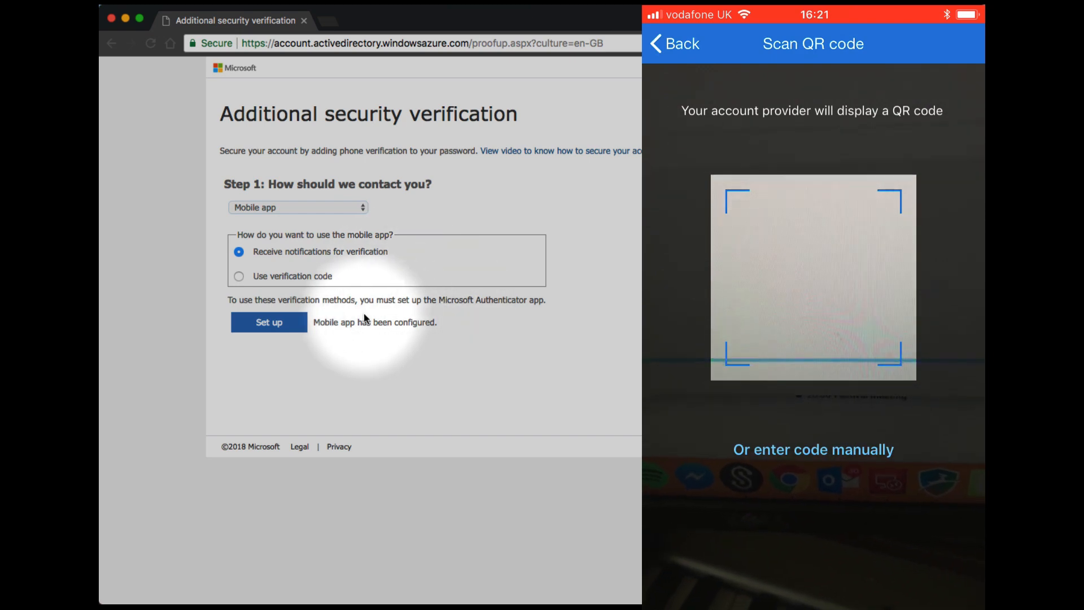
Scan the QR code to add the account, then approve the test sign-in on the phone
click(269, 322)
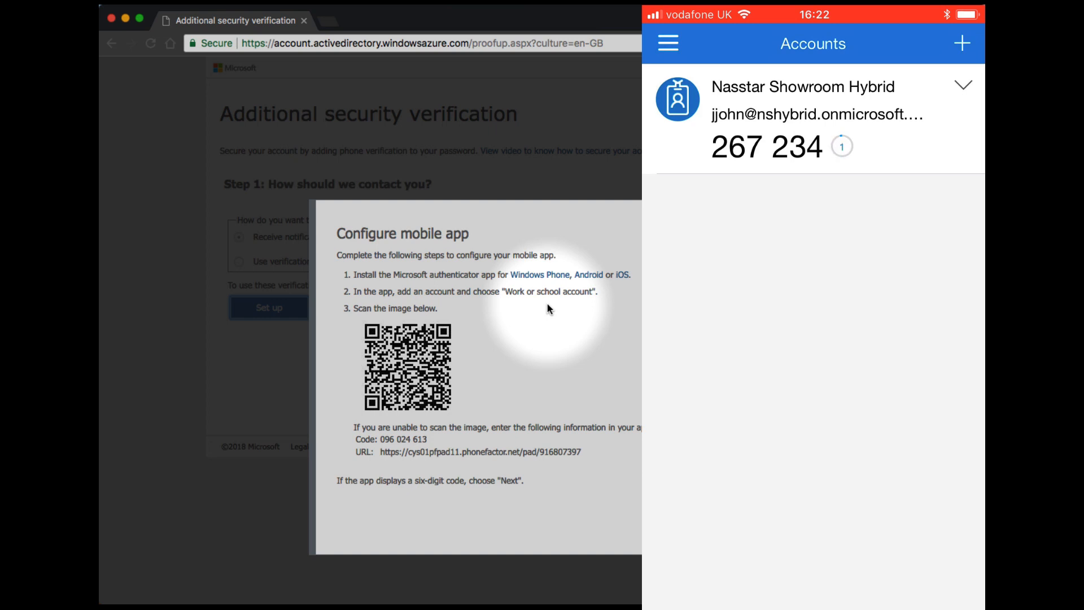
click(269, 322)
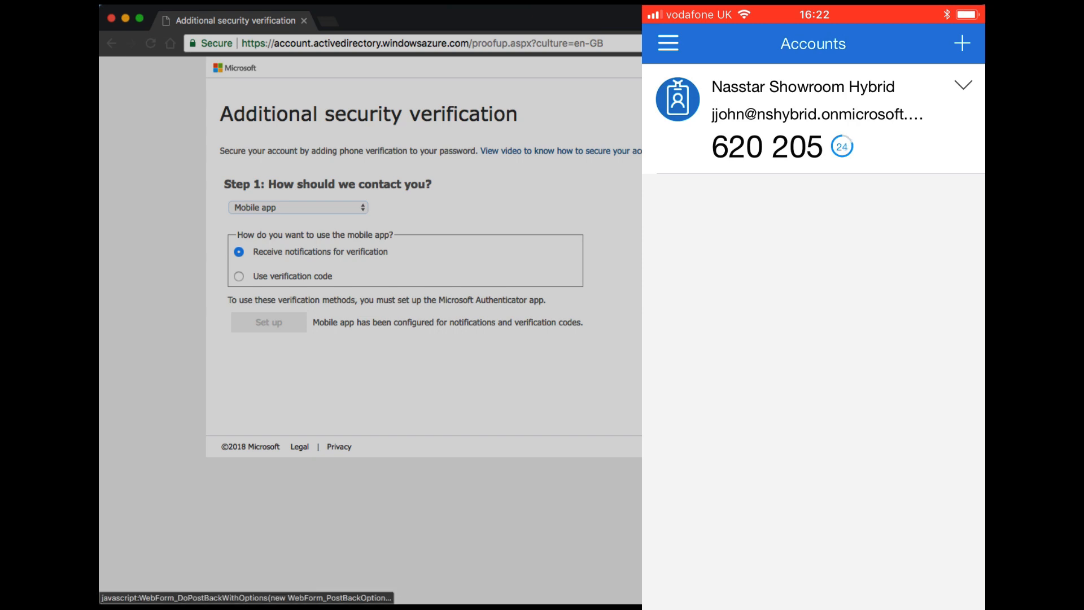
click(269, 322)
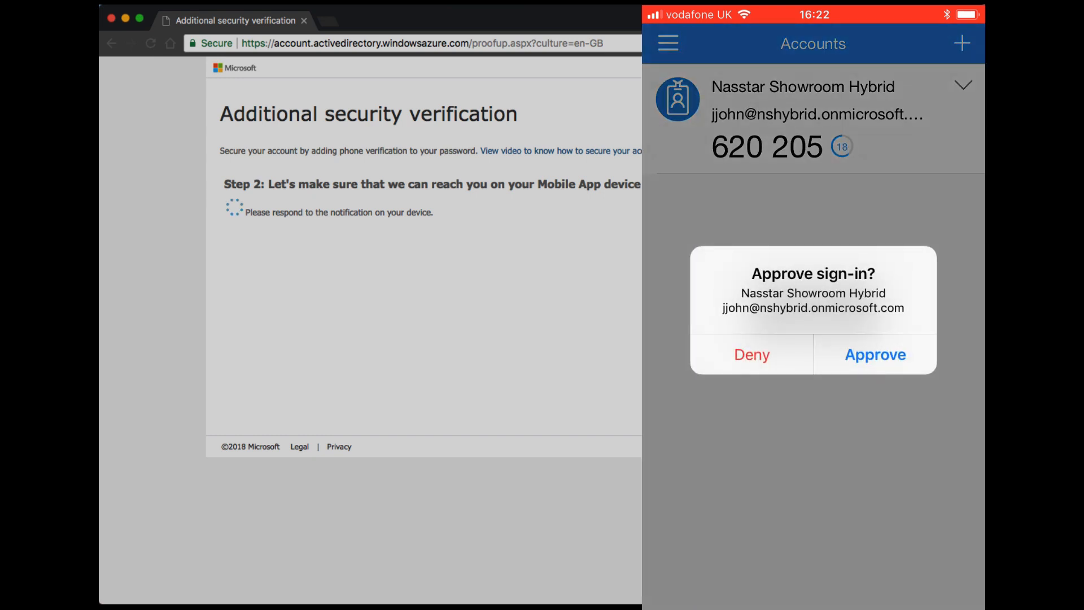
click(873, 355)
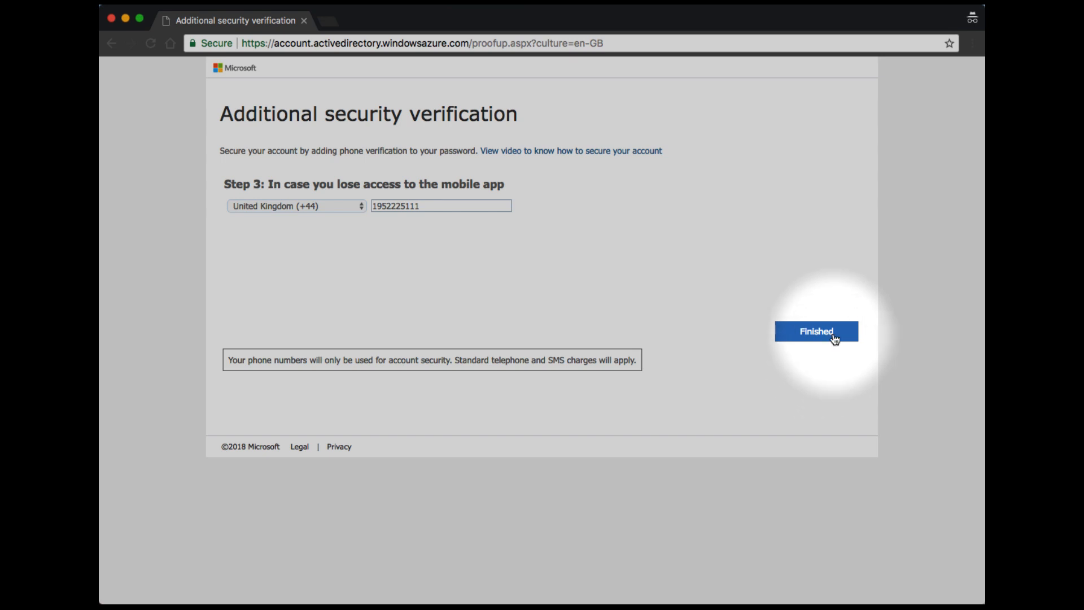
Finish setup keeping the backup phone number and stay signed in
click(815, 331)
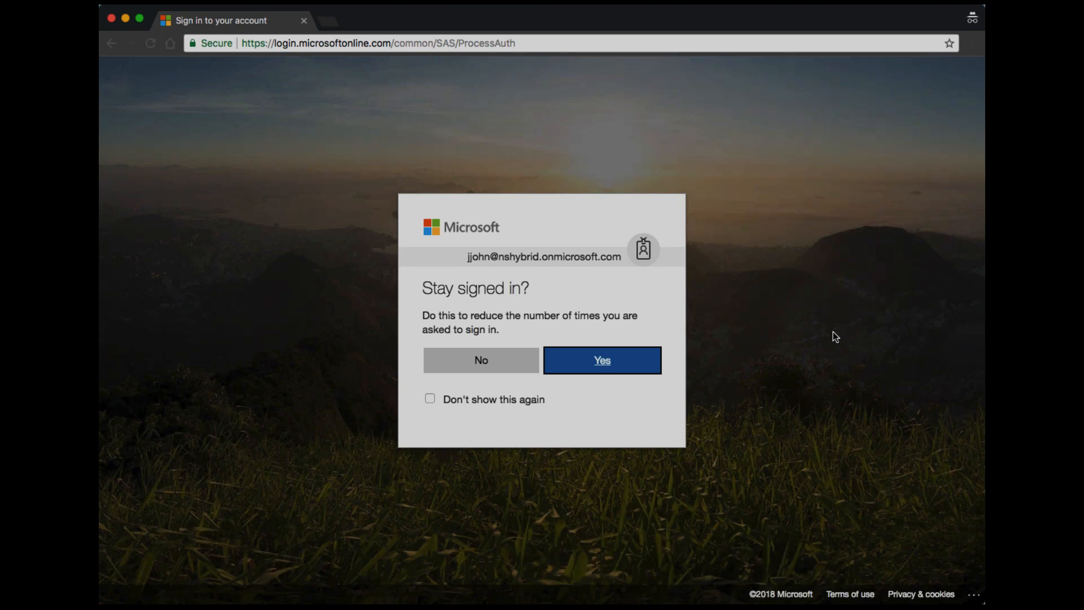
click(600, 359)
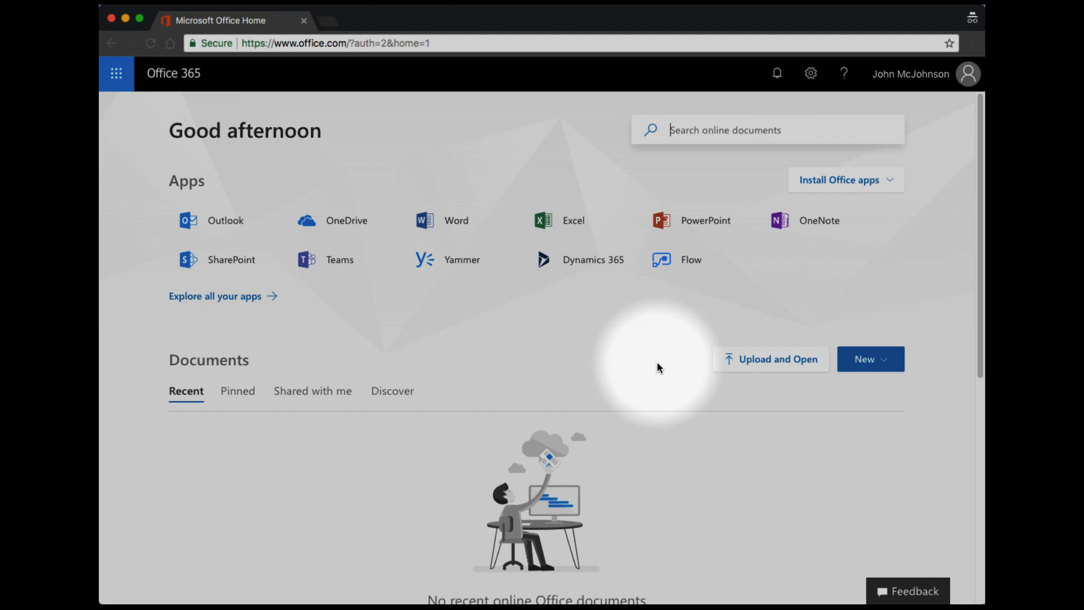
mouse_move(927, 78)
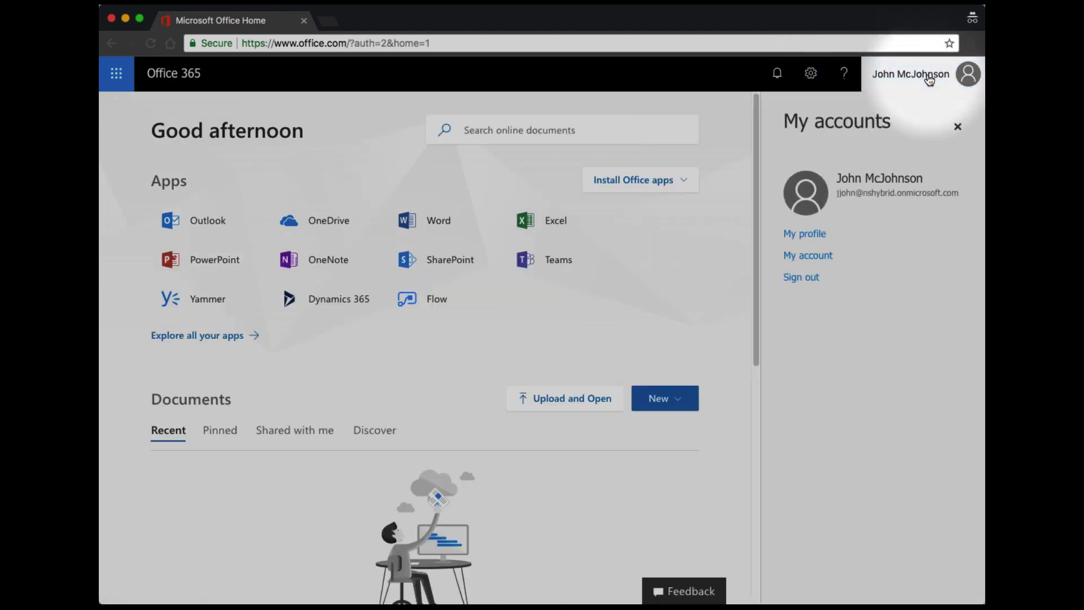
From My account, reach Additional security verification via Security & privacy and view preferred options
click(807, 256)
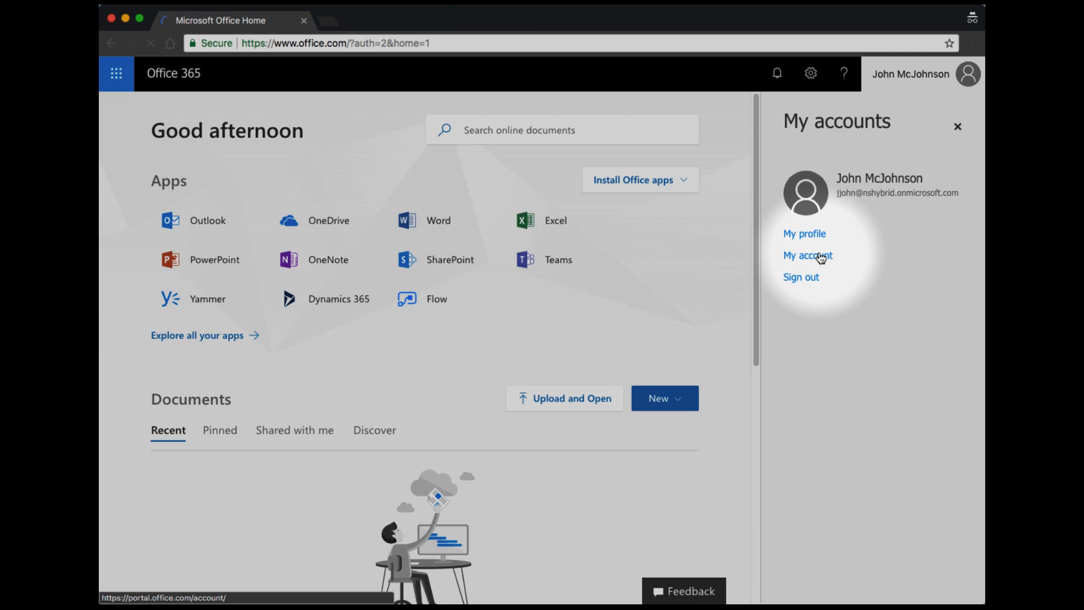
click(808, 255)
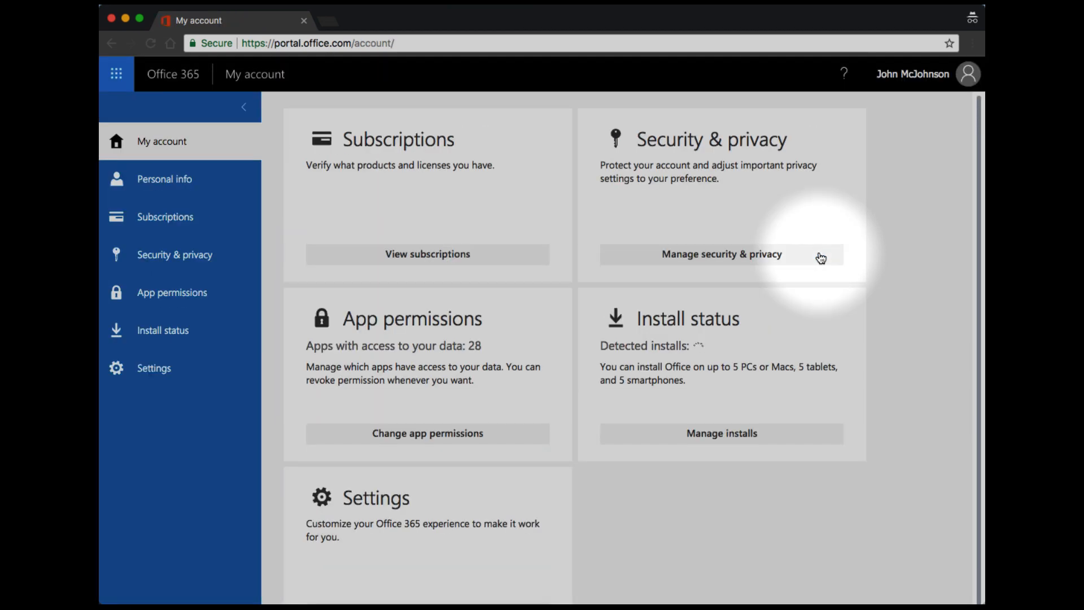
click(722, 254)
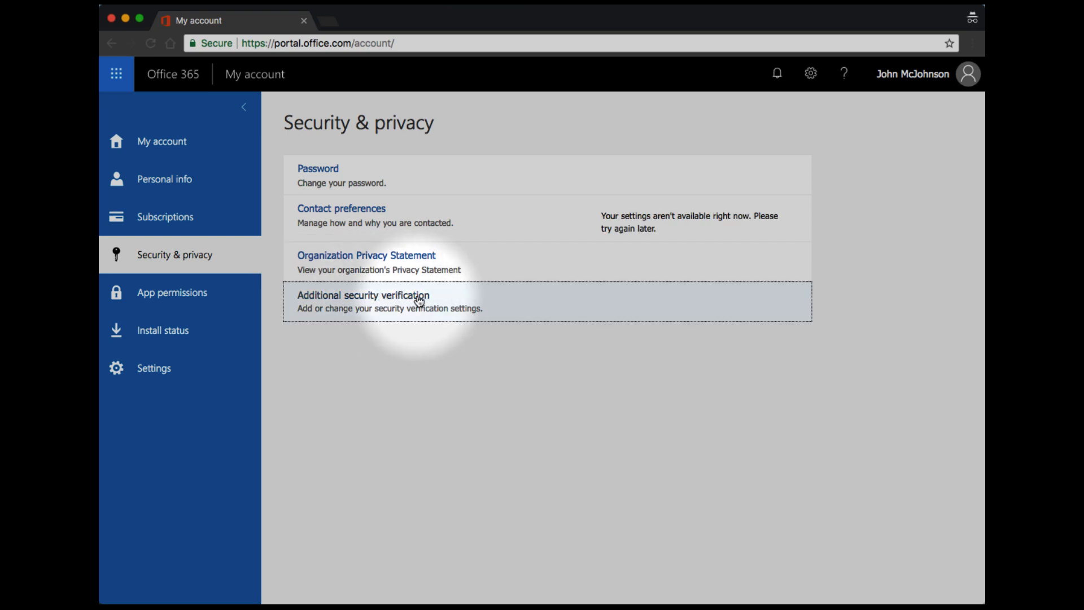
click(362, 295)
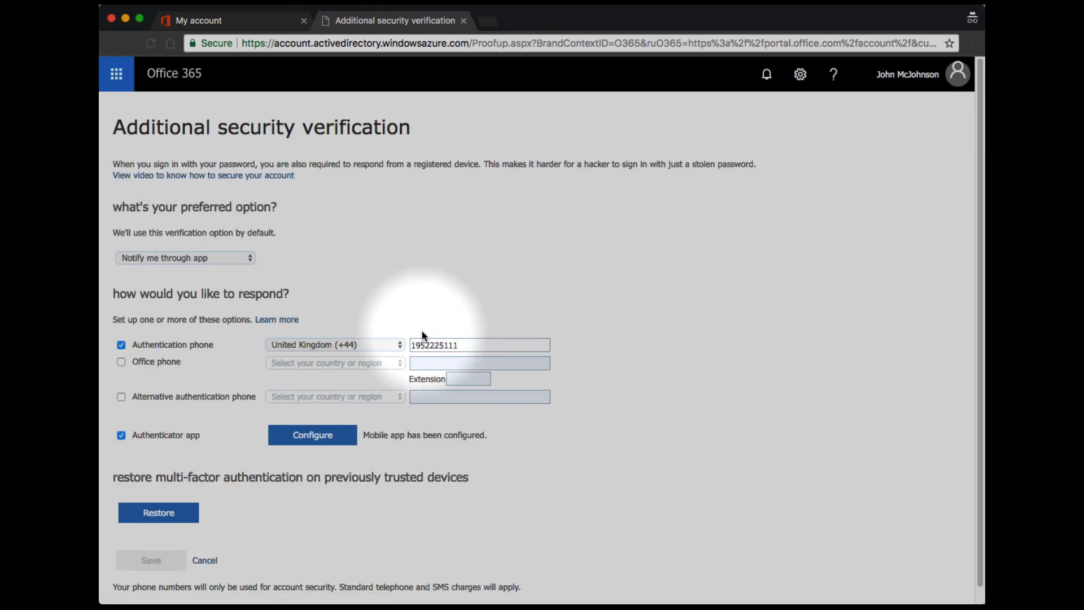
click(184, 257)
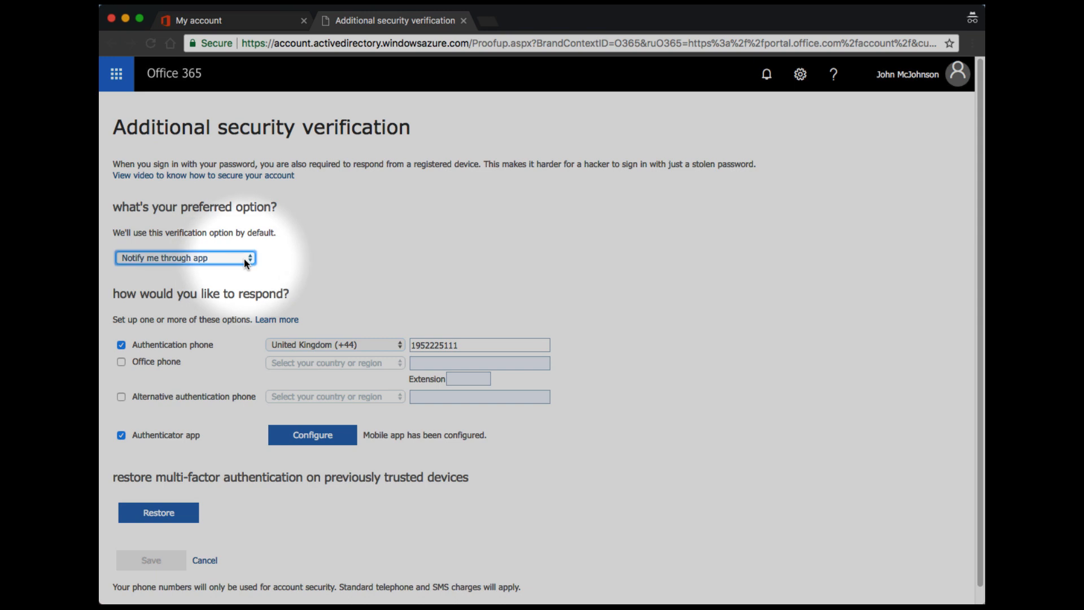